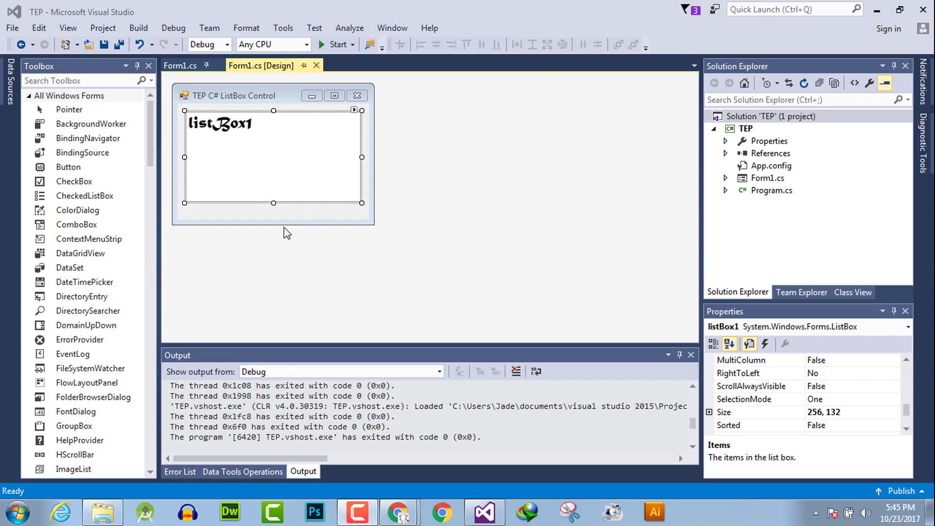
{"action": "mouse_move", "coordinate": [393, 196]}
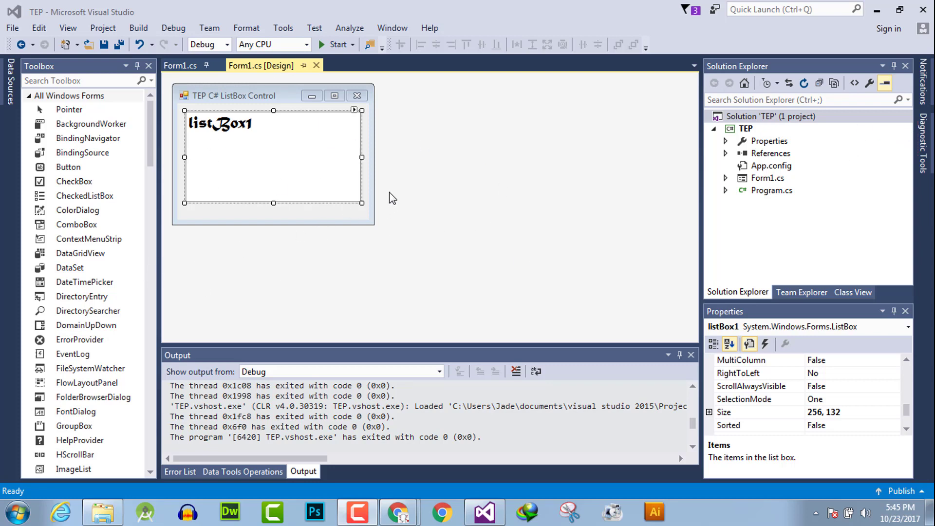
{"action": "mouse_move", "coordinate": [392, 197]}
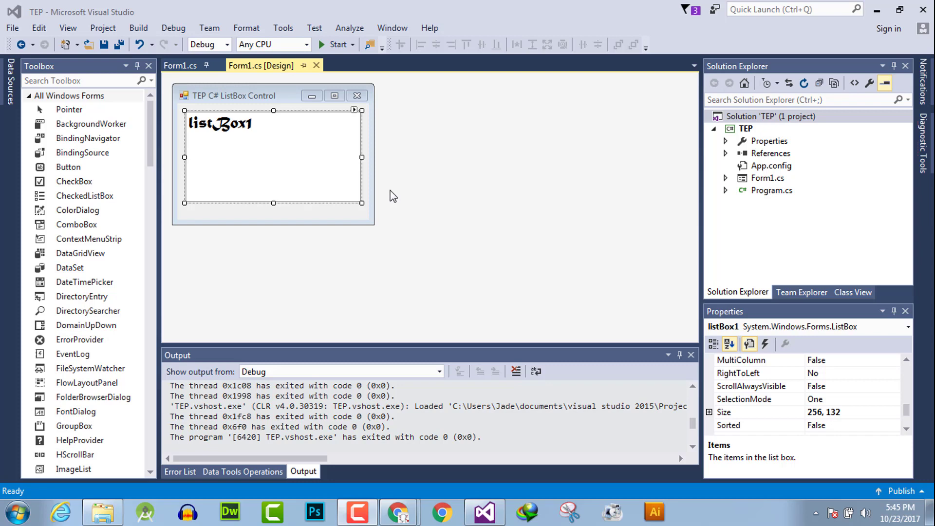
{"action": "mouse_move", "coordinate": [369, 175]}
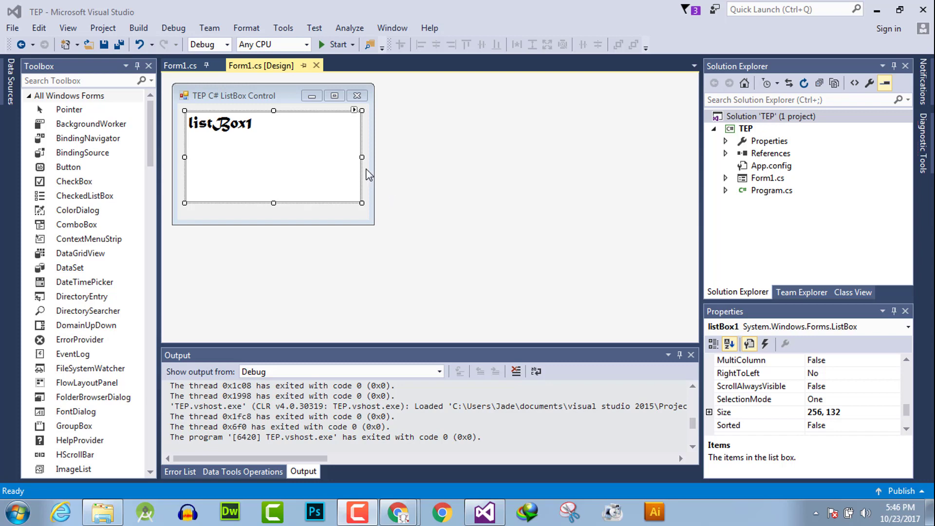
Drag listBox1 smaller to 156 by 68 and run the app to test it
{"action": "left_click_drag", "start_coordinate": [361, 158], "coordinate": [280, 159]}
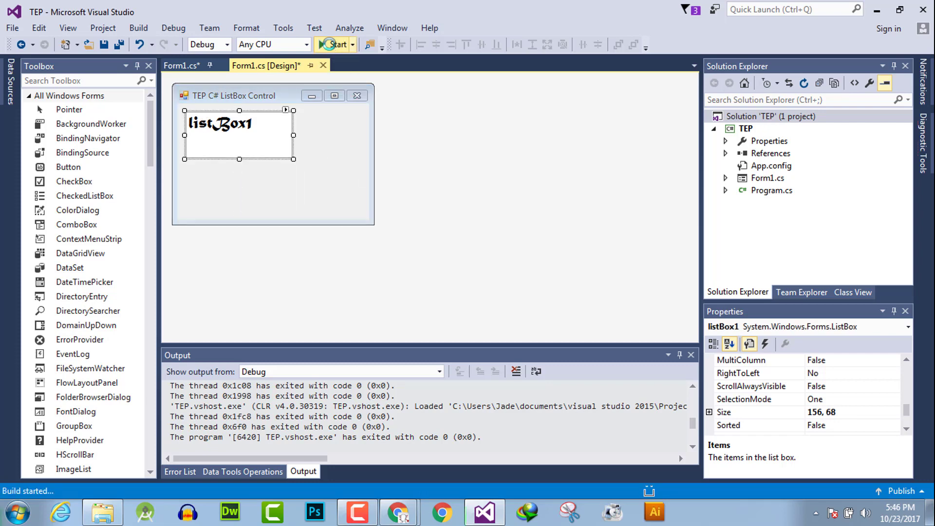
{"action": "left_click", "coordinate": [335, 44]}
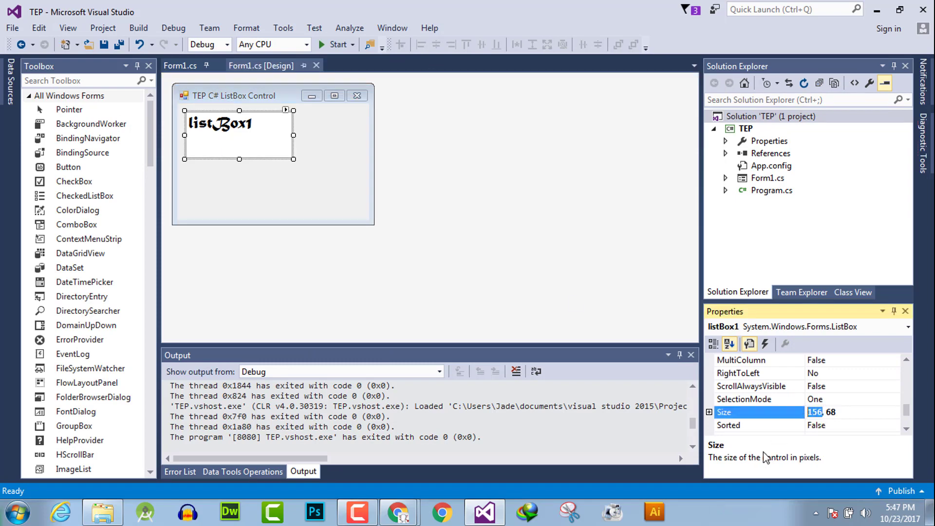
Set listBox1 Size to 200, 100 in Properties and open Form1.cs code
{"action": "type", "text": "22"}
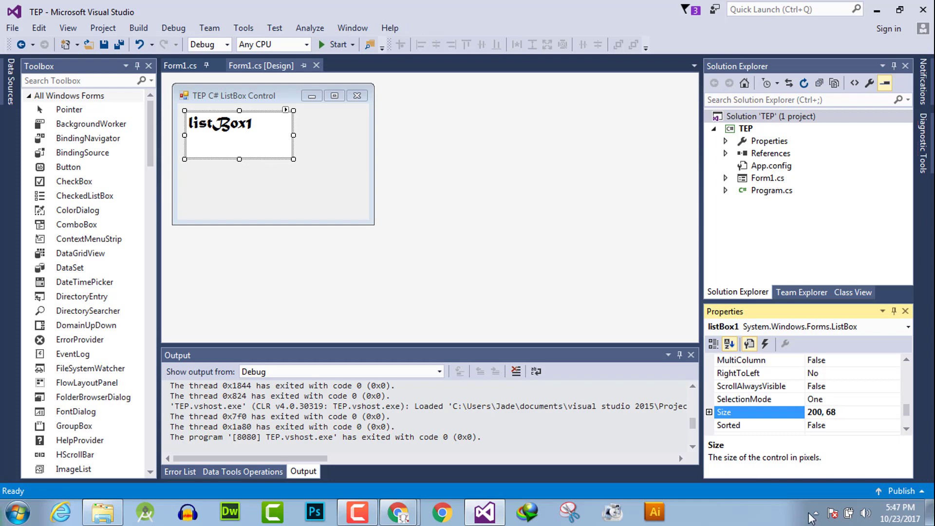
{"action": "left_click", "coordinate": [847, 412]}
{"action": "type", "text": "100"}
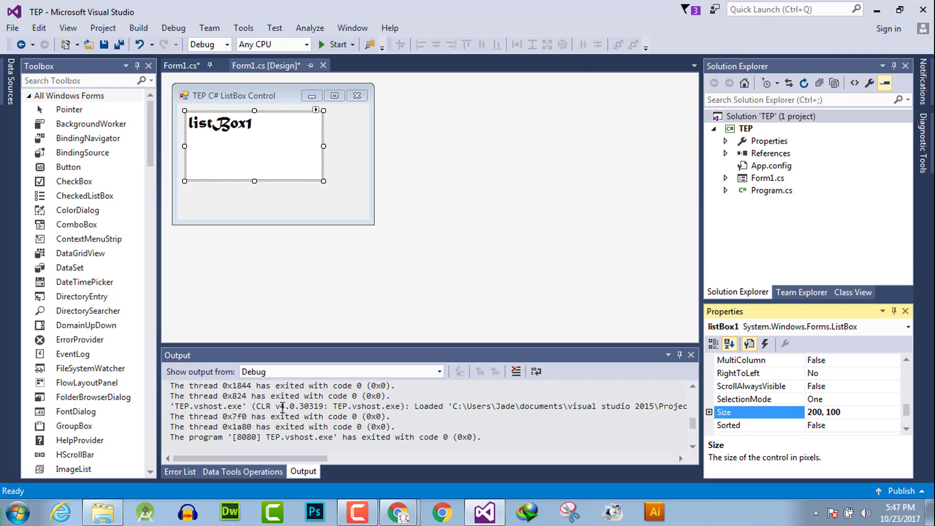
{"action": "mouse_move", "coordinate": [304, 157]}
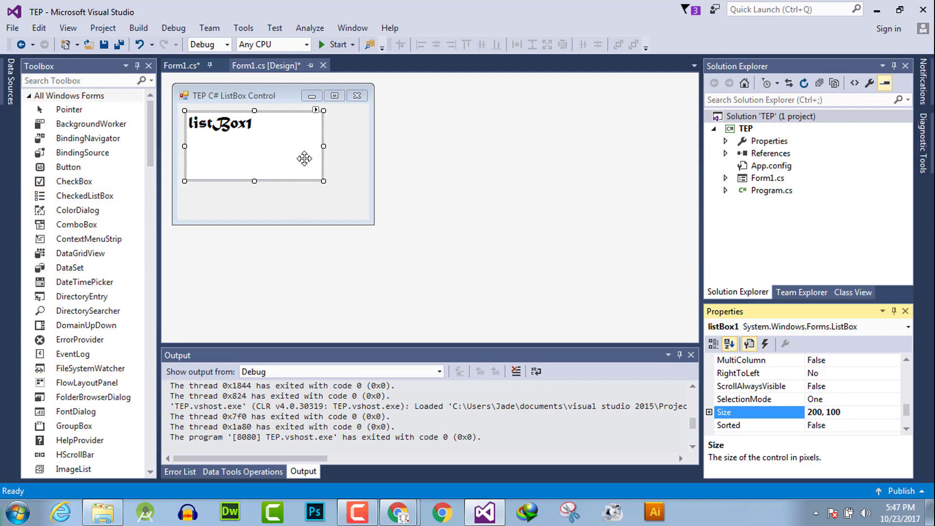
{"action": "left_click", "coordinate": [182, 66]}
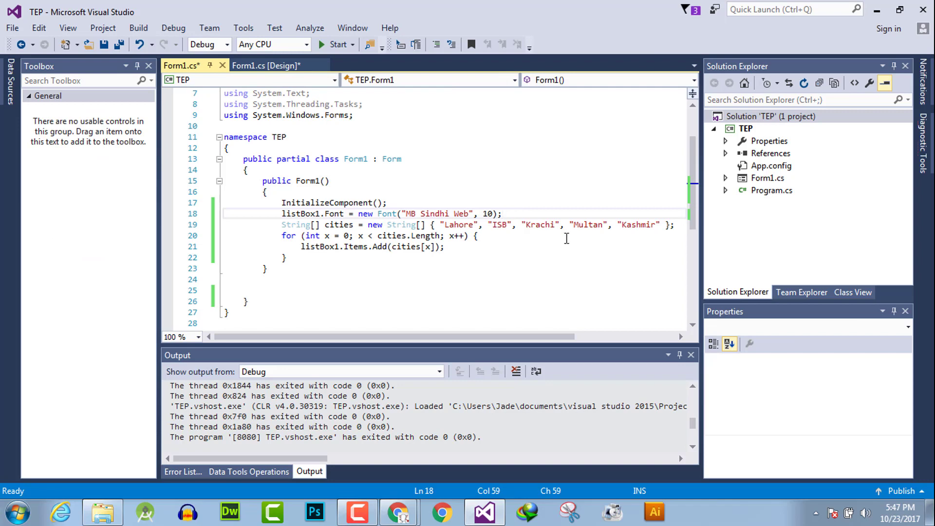
Add listBox1.Size = new Size(300,300); after the Font line in Form1()
{"action": "type", "text": "listBox1."}
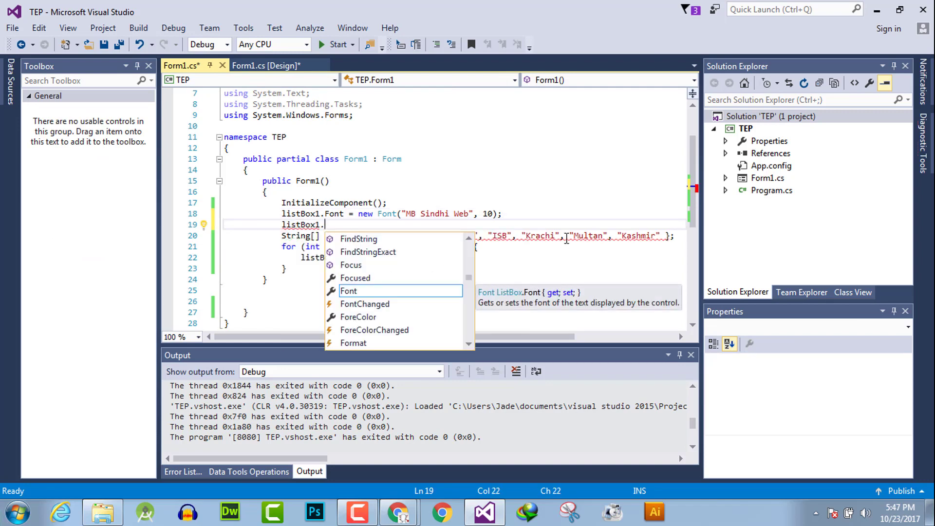
{"action": "type", "text": "siz"}
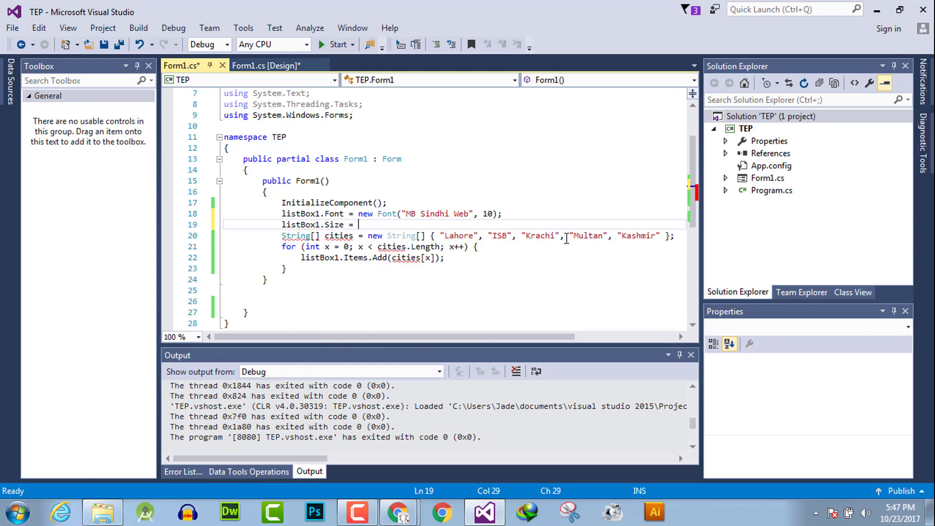
{"action": "type", "text": "size"}
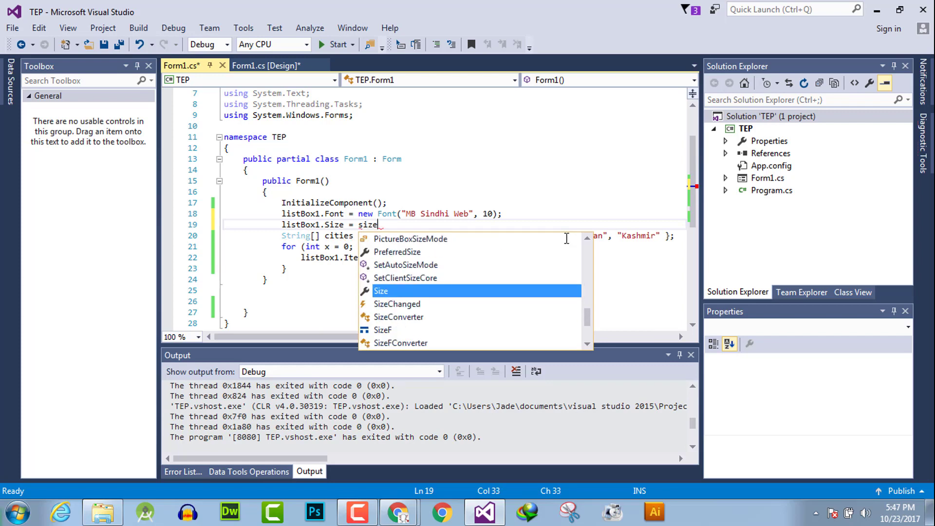
{"action": "type", "text": "();"}
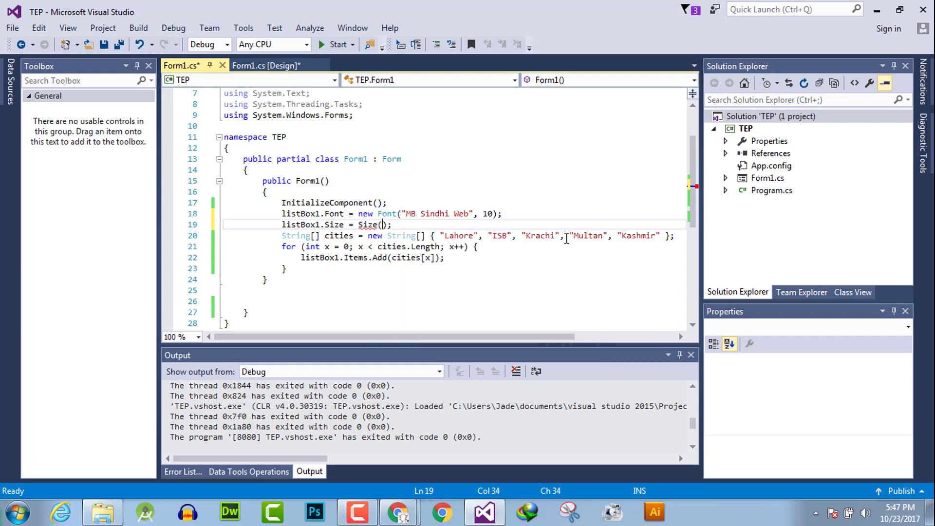
{"action": "type", "text": "300,300"}
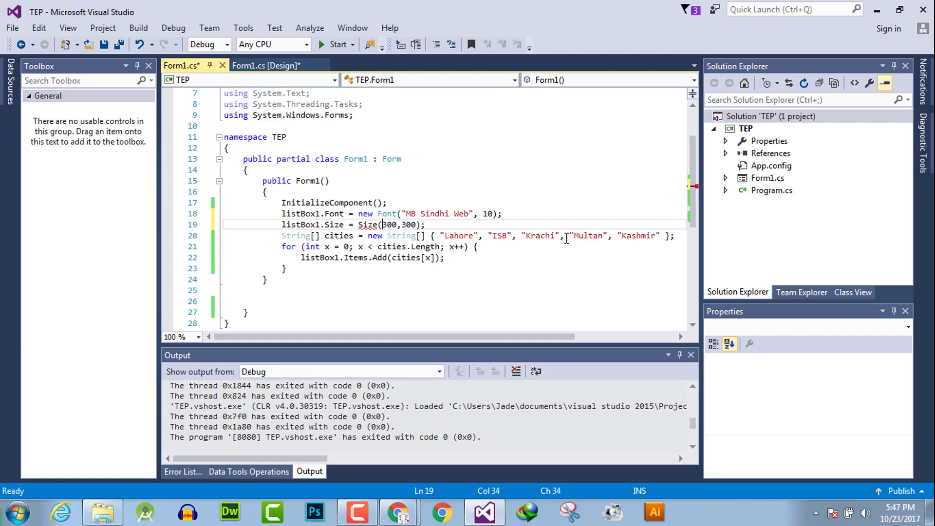
{"action": "type", "text": "\"300\""}
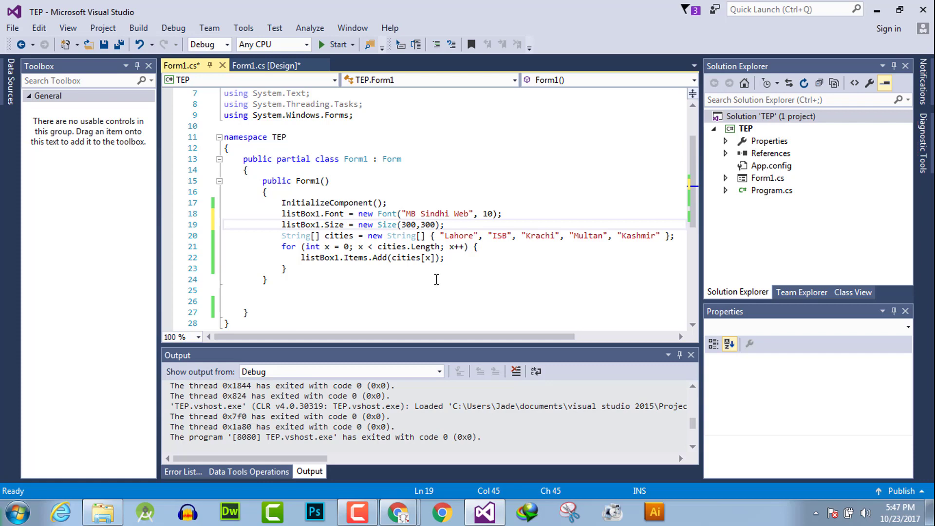
Build and run the app to show the five cities in the larger list box
{"action": "left_click", "coordinate": [335, 44]}
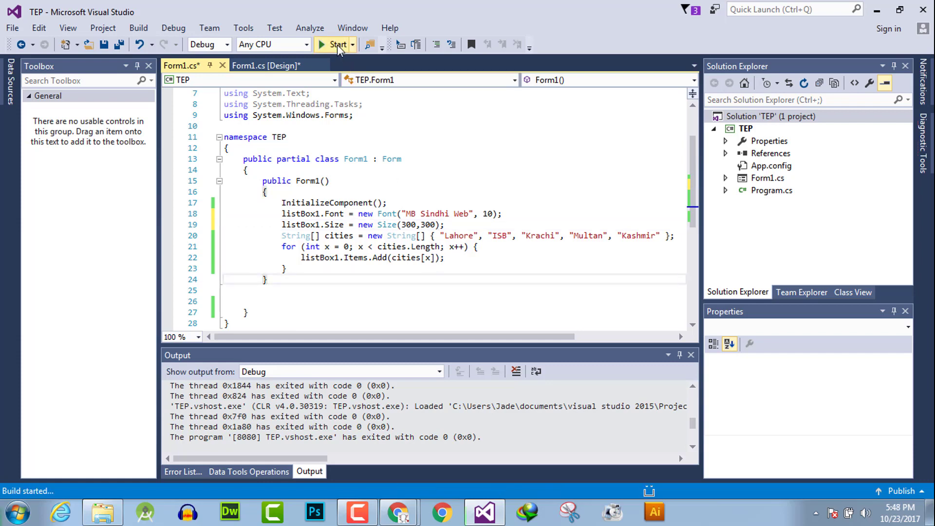
{"action": "left_click", "coordinate": [336, 45]}
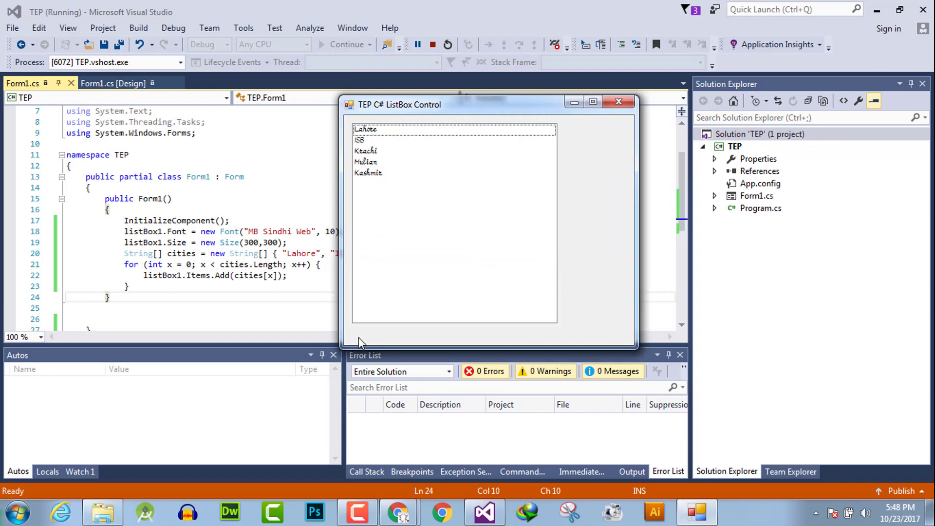
Select Kashmir, then ISB, in the running form's city list
{"action": "left_click", "coordinate": [368, 173]}
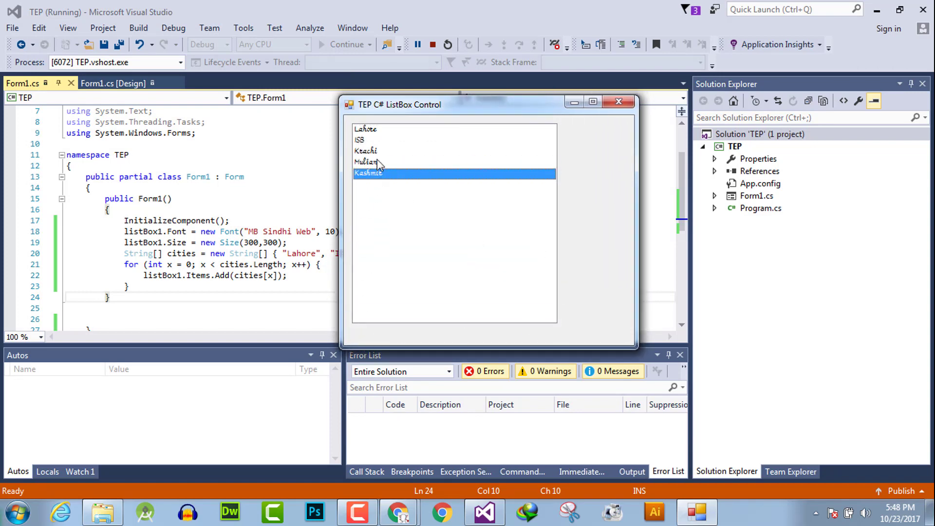
{"action": "left_click", "coordinate": [361, 139]}
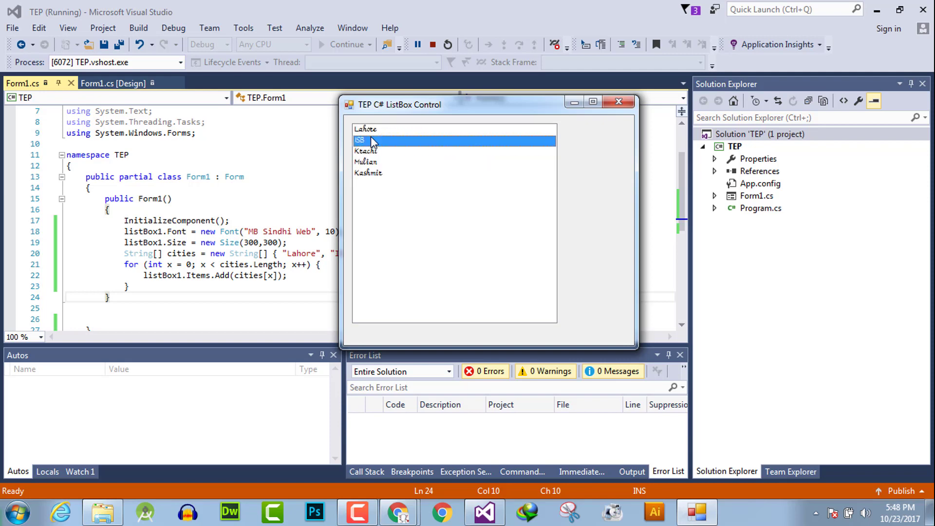
{"action": "mouse_move", "coordinate": [573, 101]}
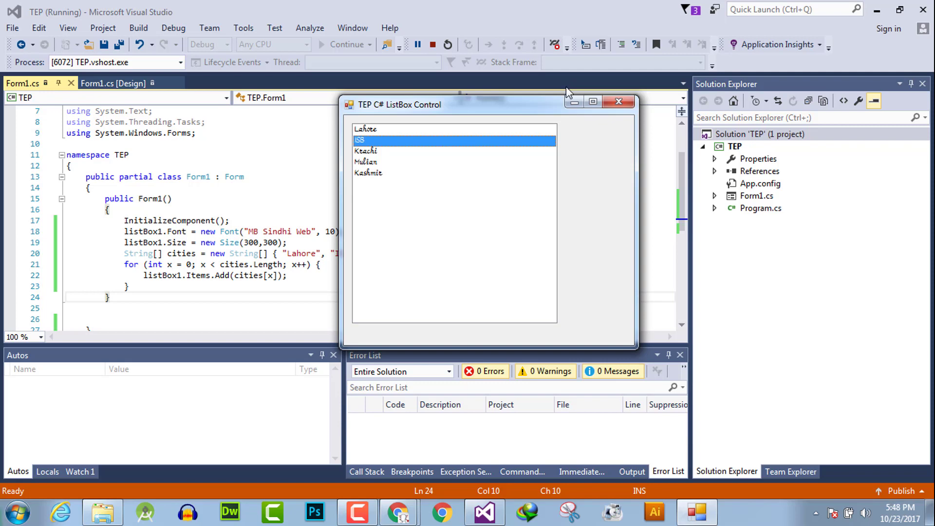
{"action": "mouse_move", "coordinate": [566, 93]}
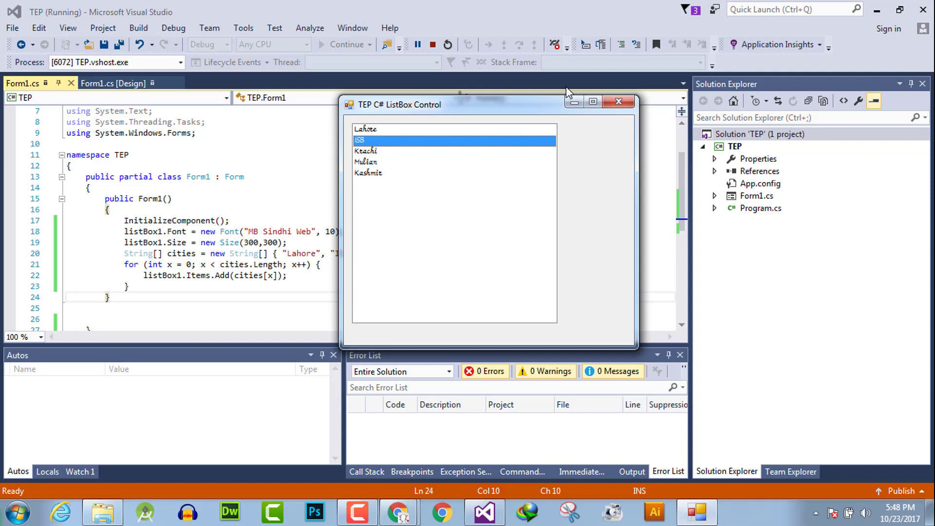